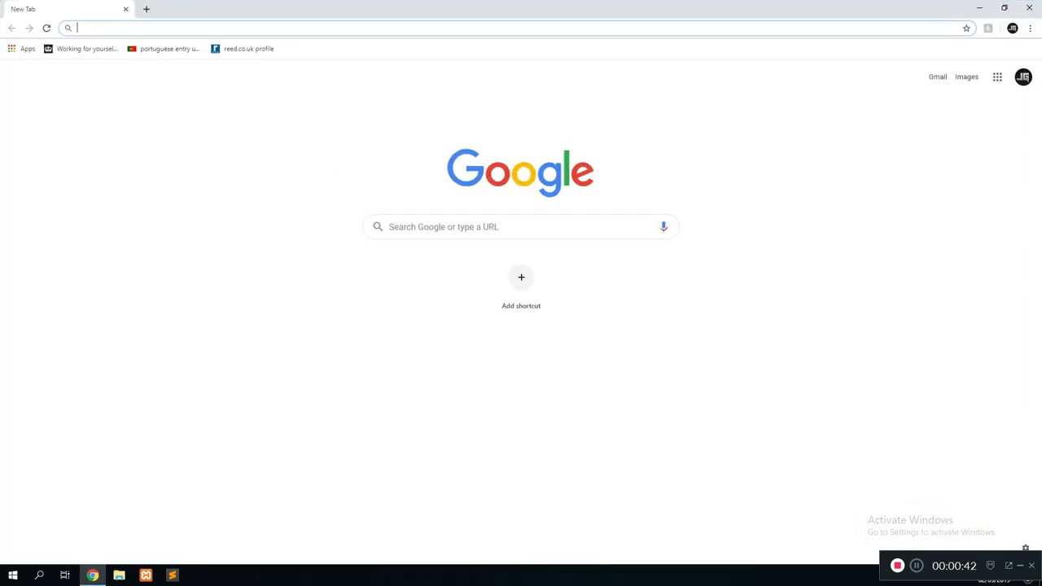
- Search Google for 'python' and go to the official python.org site
text(pyt)
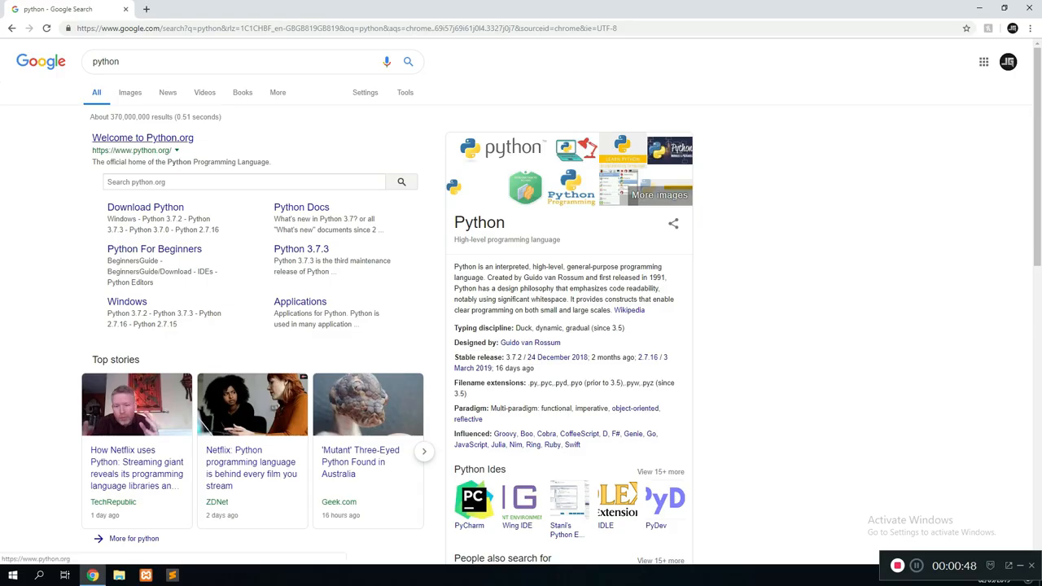
click(142, 137)
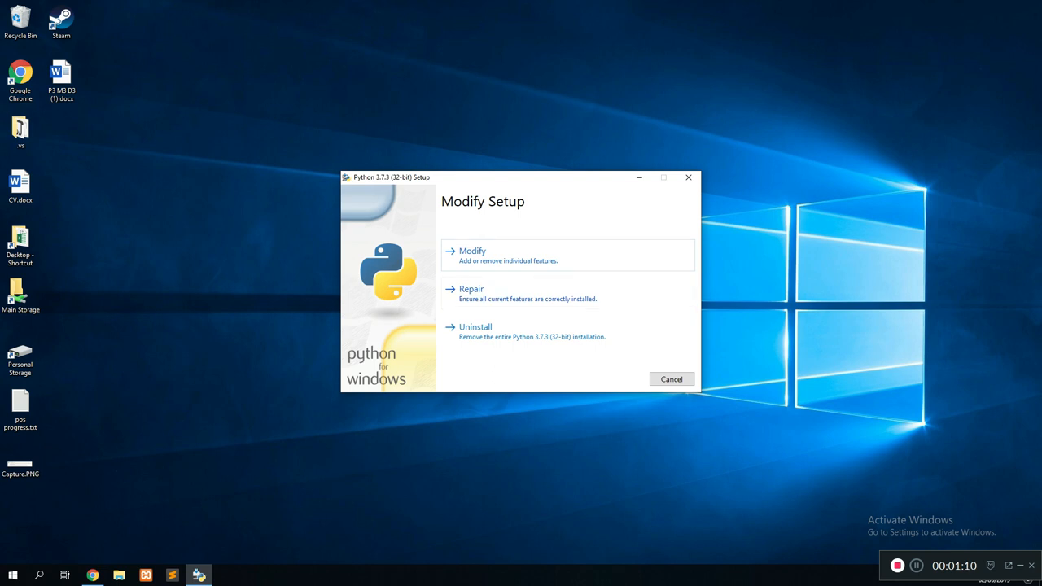
- Modify the Python install keeping pip checked and continue to Advanced Options
click(472, 251)
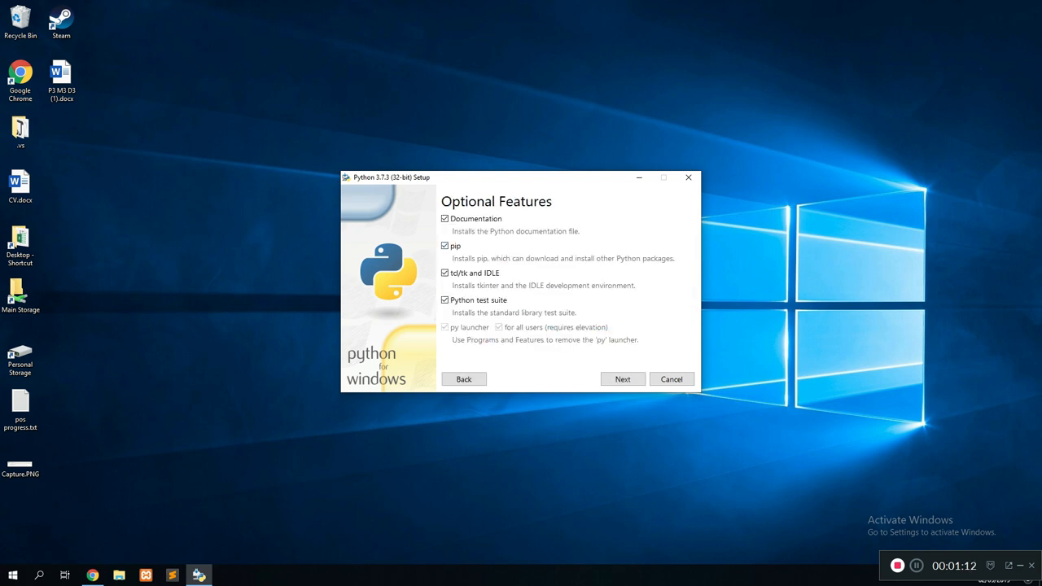
click(444, 244)
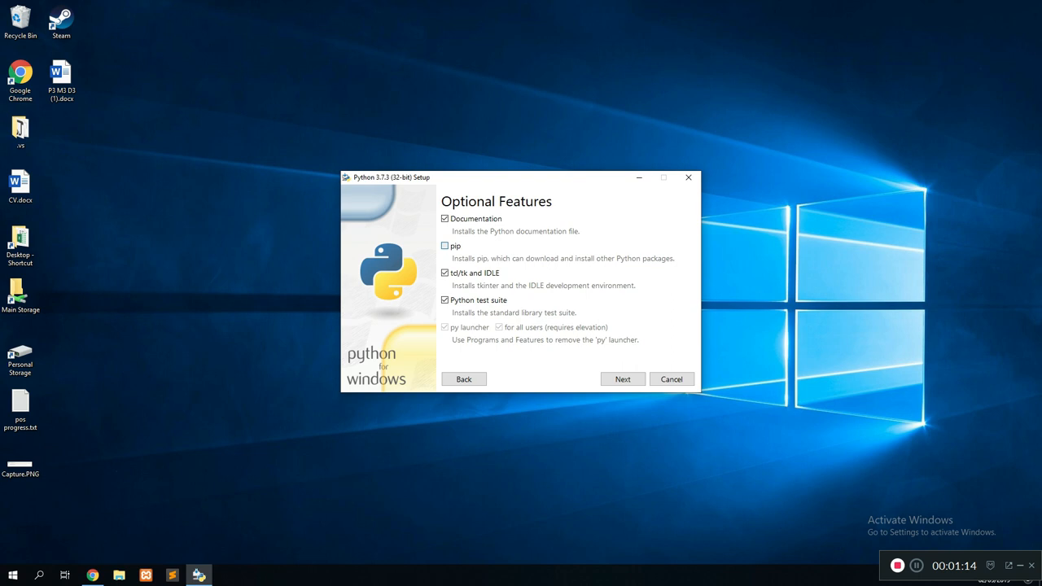
click(446, 246)
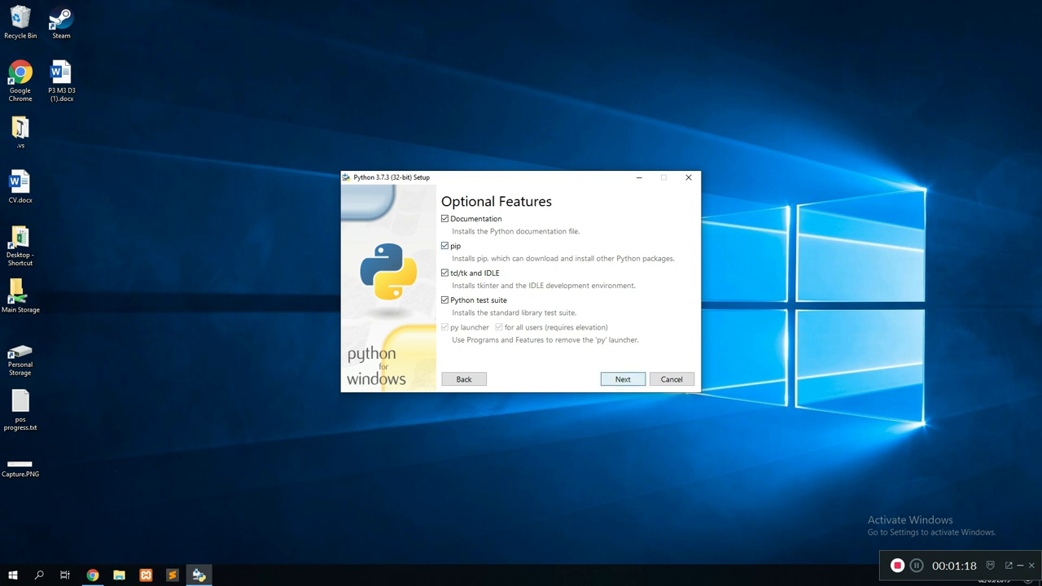
click(622, 377)
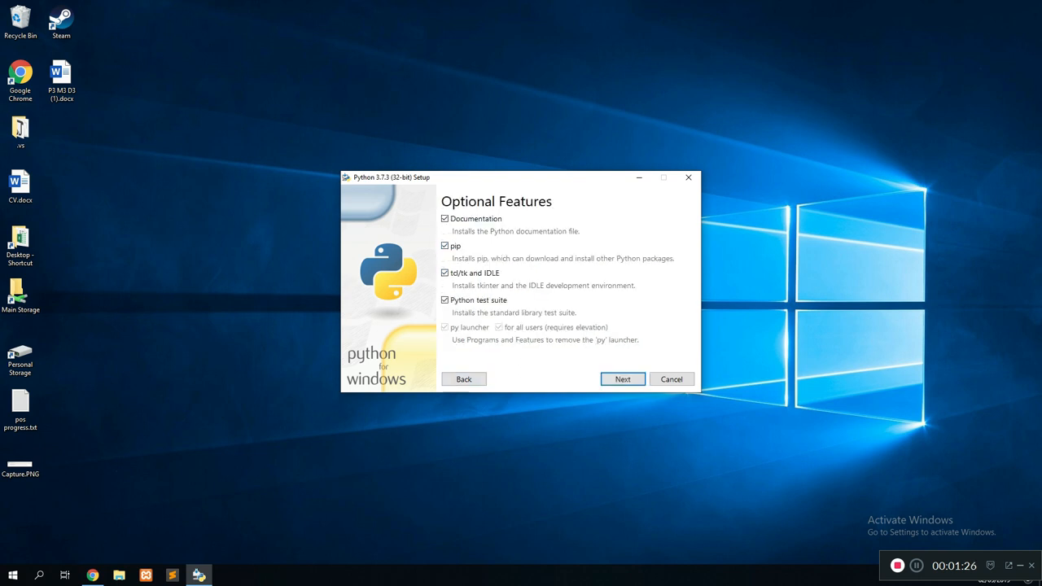
click(622, 377)
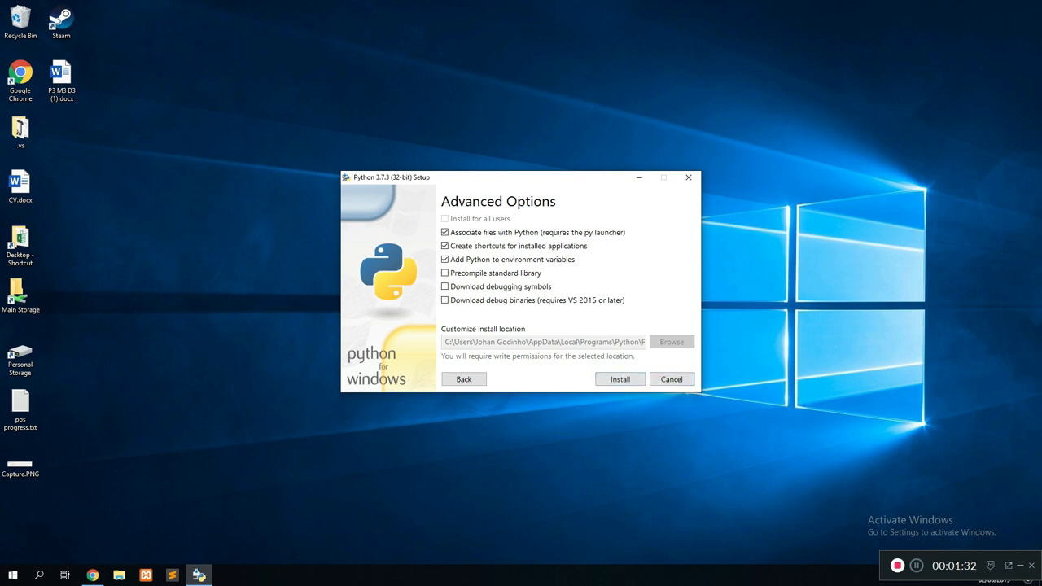
mouse_move(687, 178)
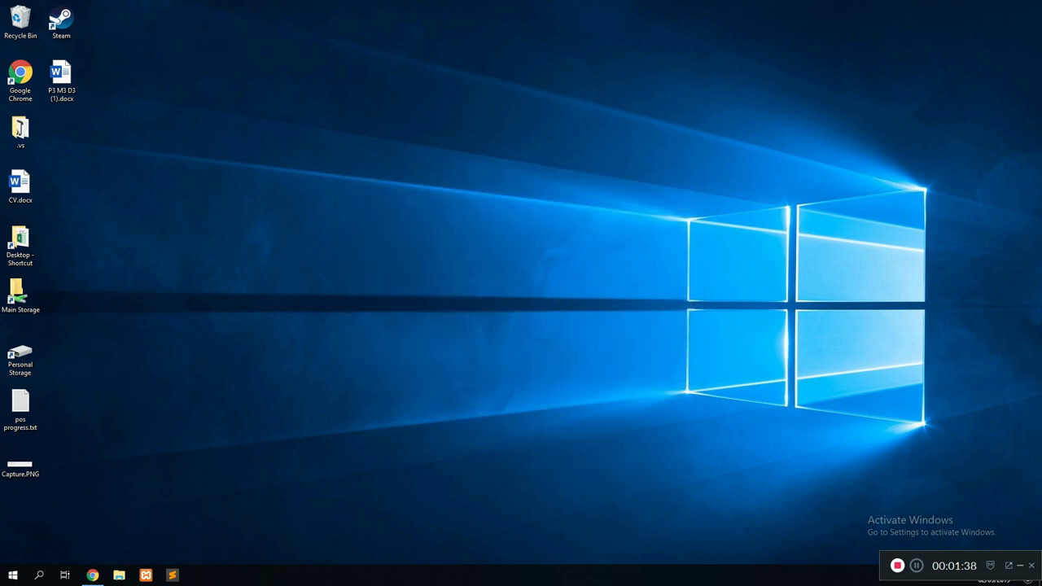
- Create an empty test.py in the Desktop's test folder and edit it with IDLE
click(20, 244)
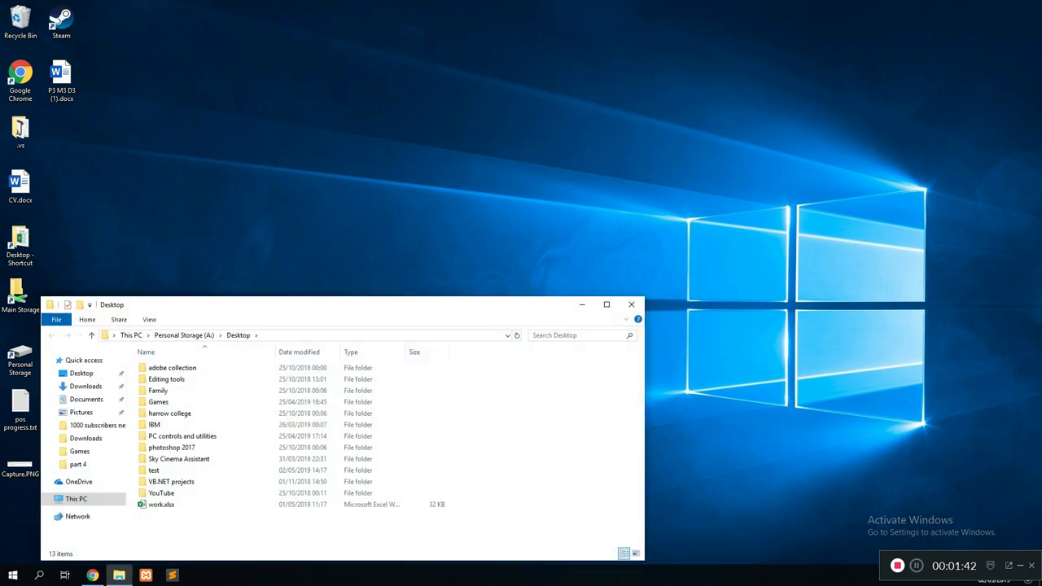
click(605, 304)
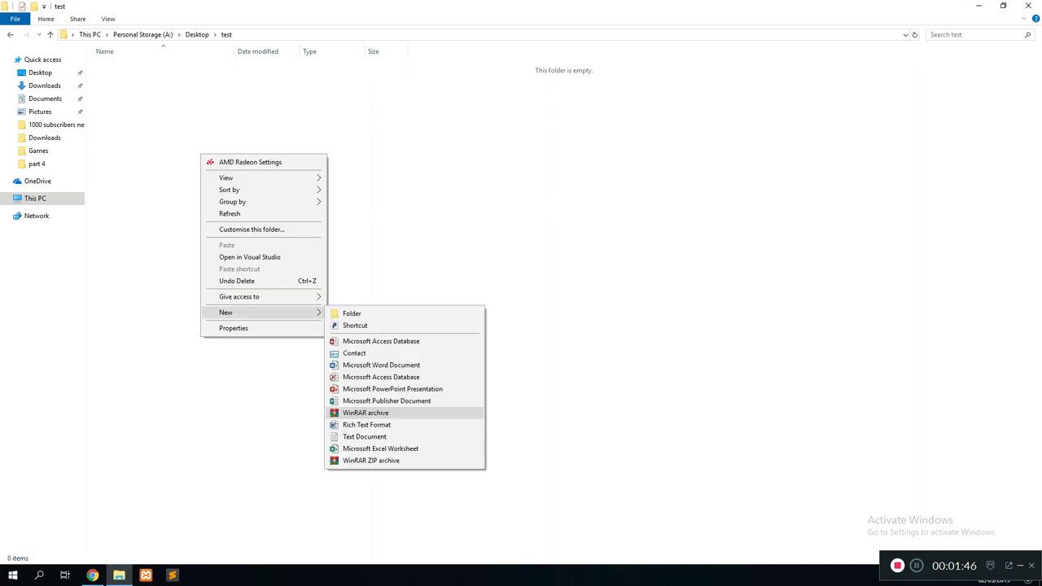
click(362, 436)
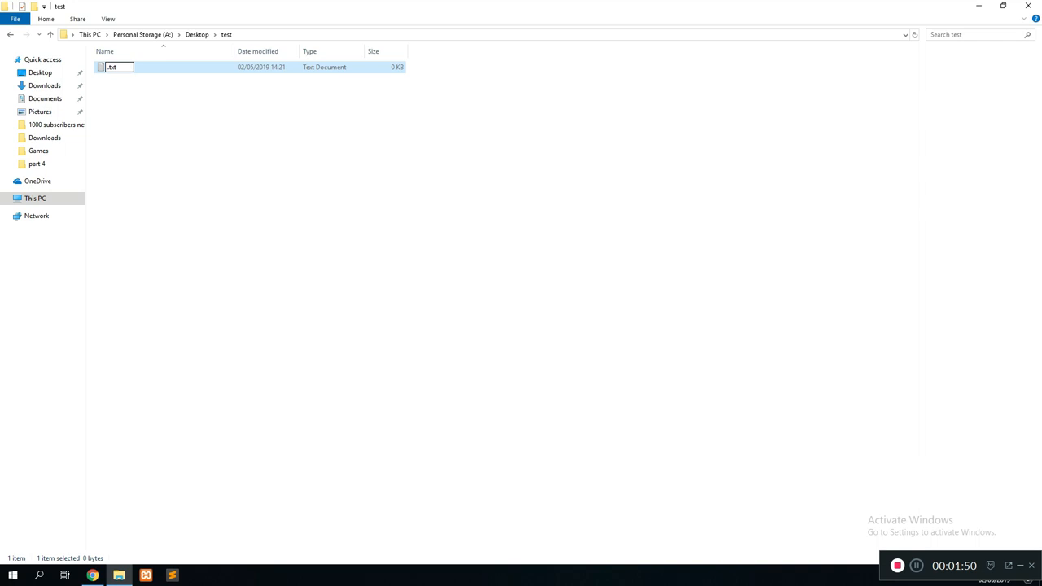
text(test)
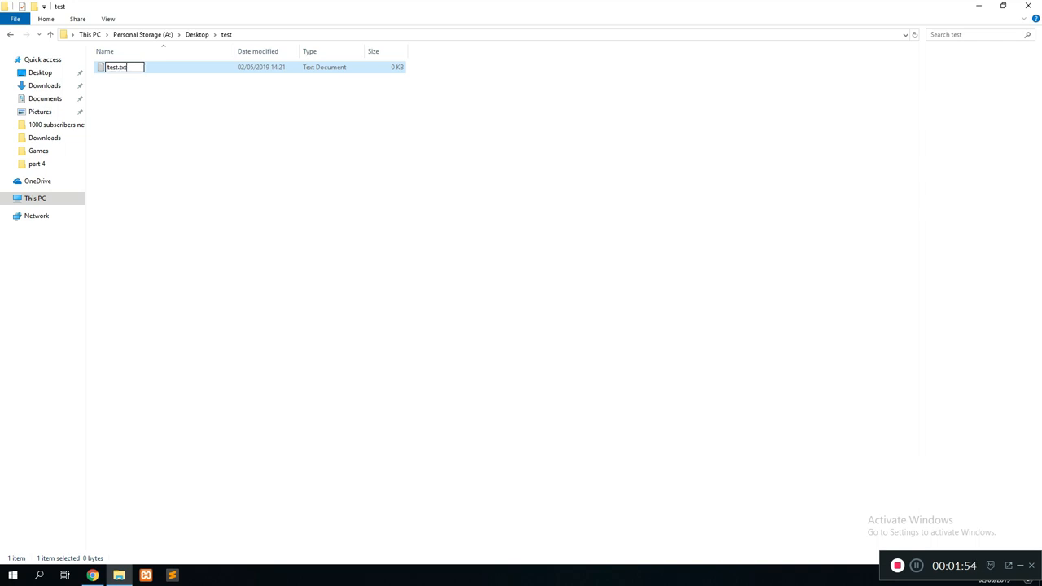
text(py)
key(Enter)
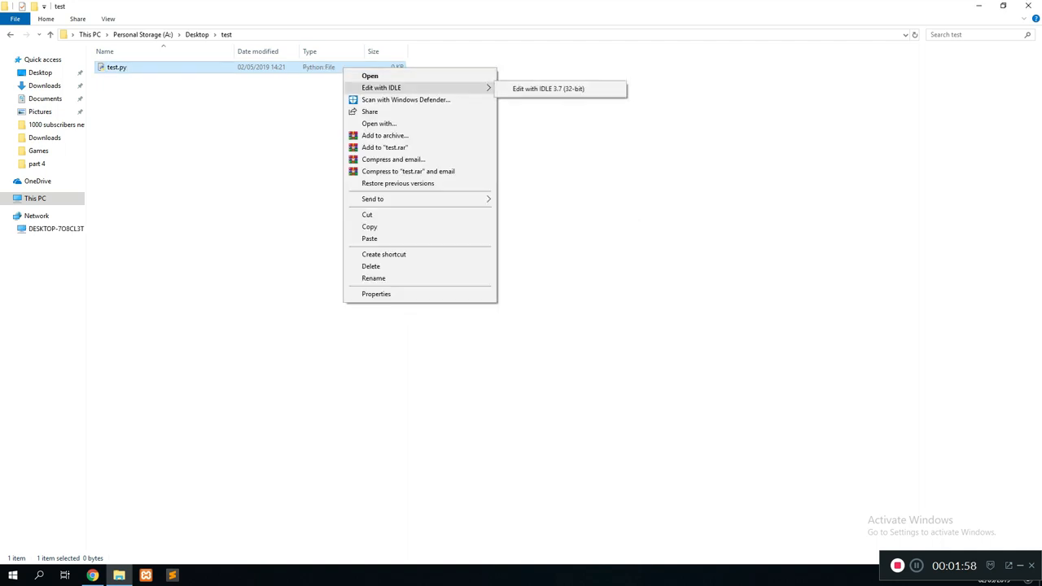
click(564, 88)
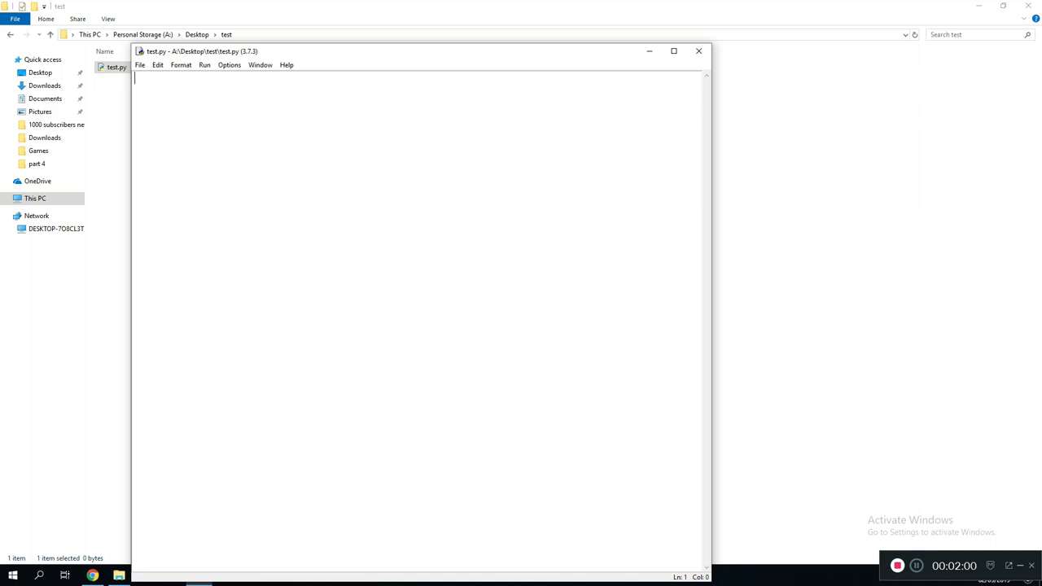
- Write print("hello world") and input() in test.py, save it and close IDLE
text(print(E)
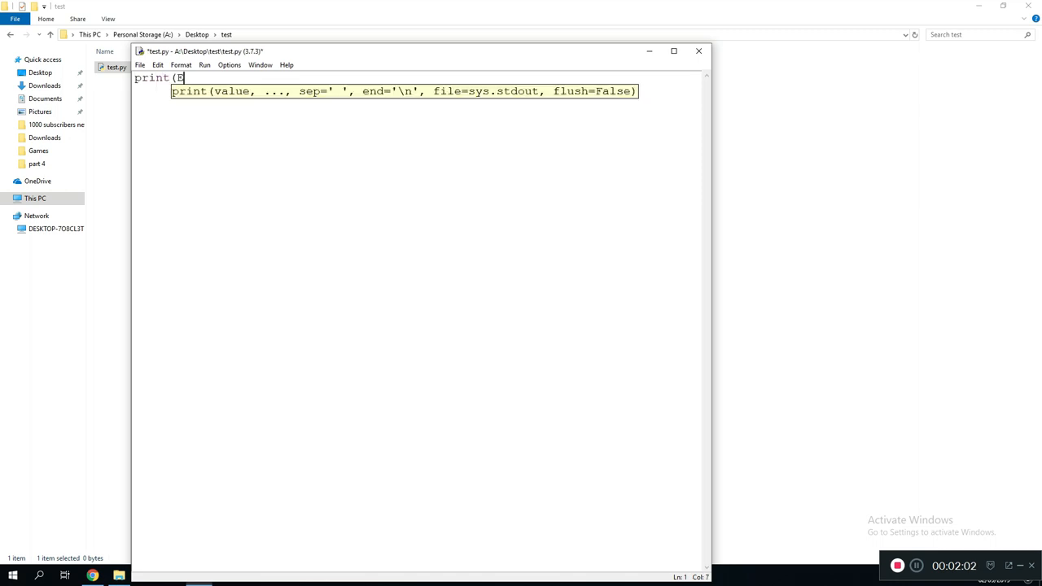
text("hello w)
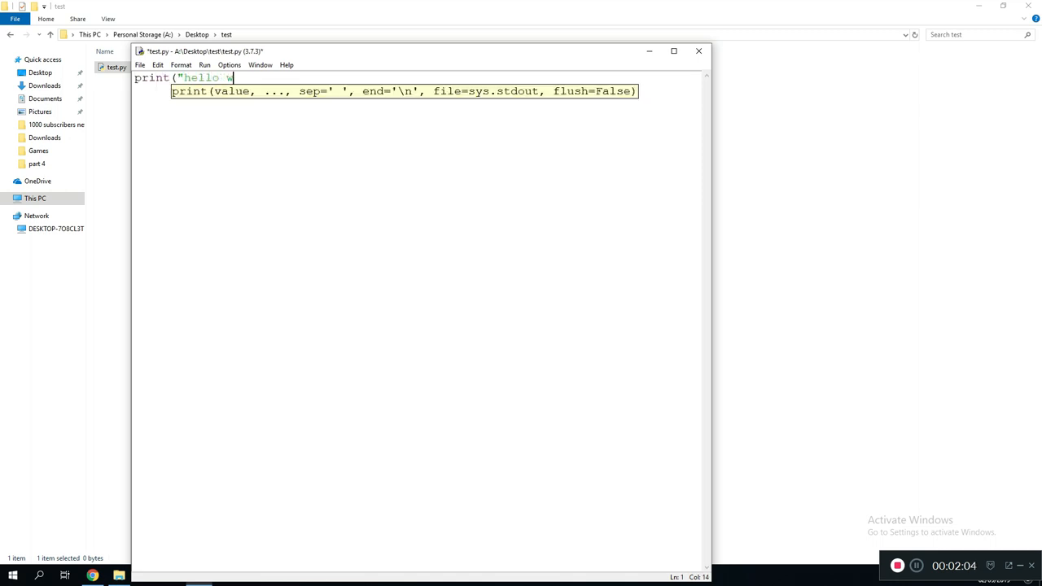
text(orld"))
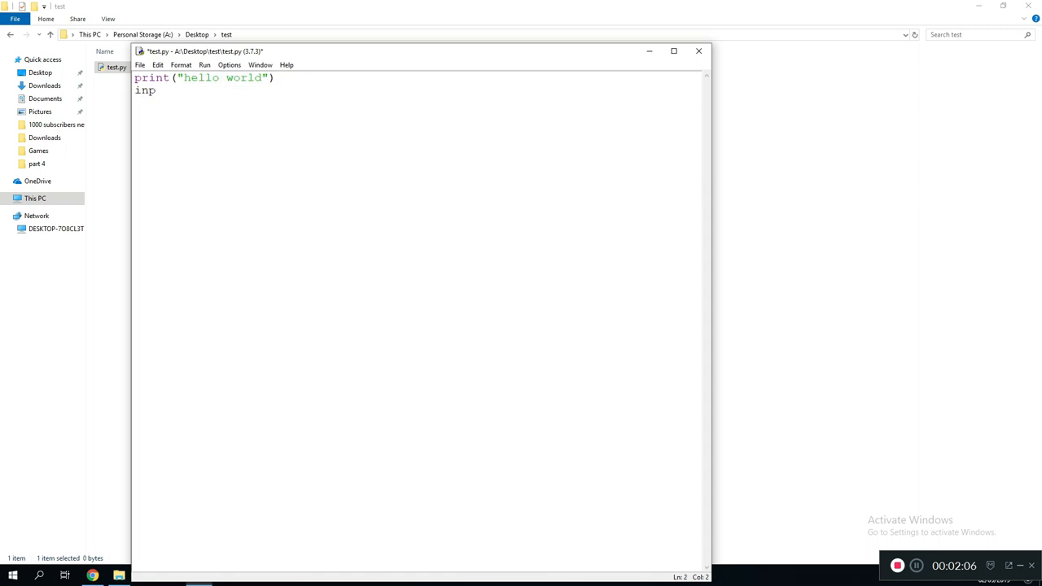
text(ut())
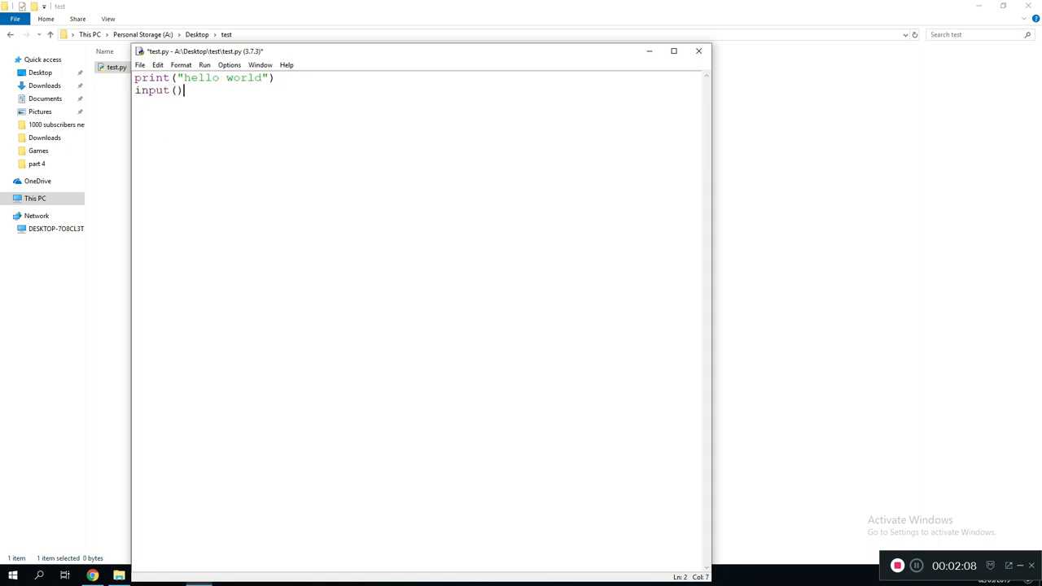
click(699, 51)
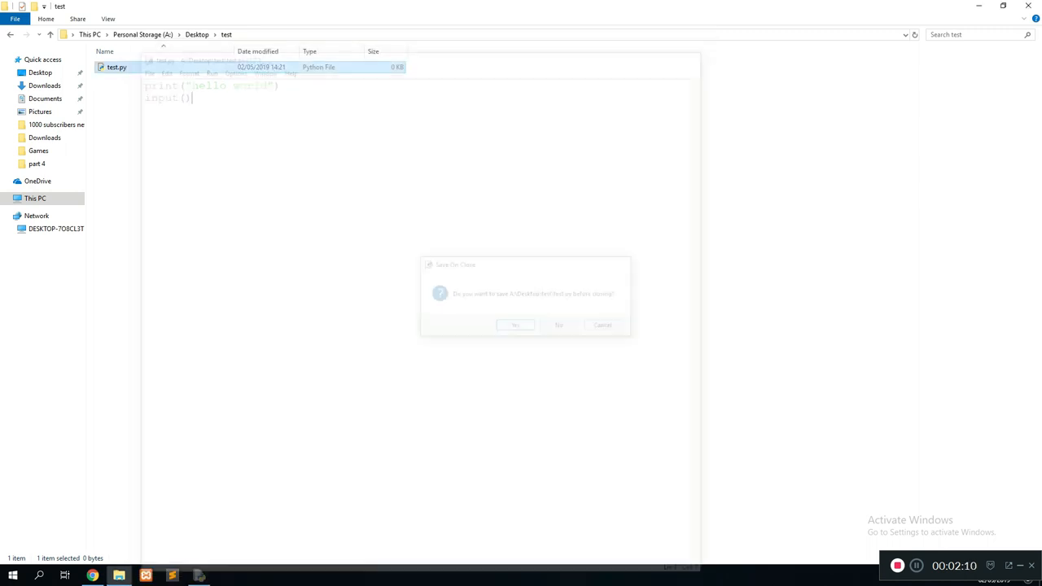
click(514, 326)
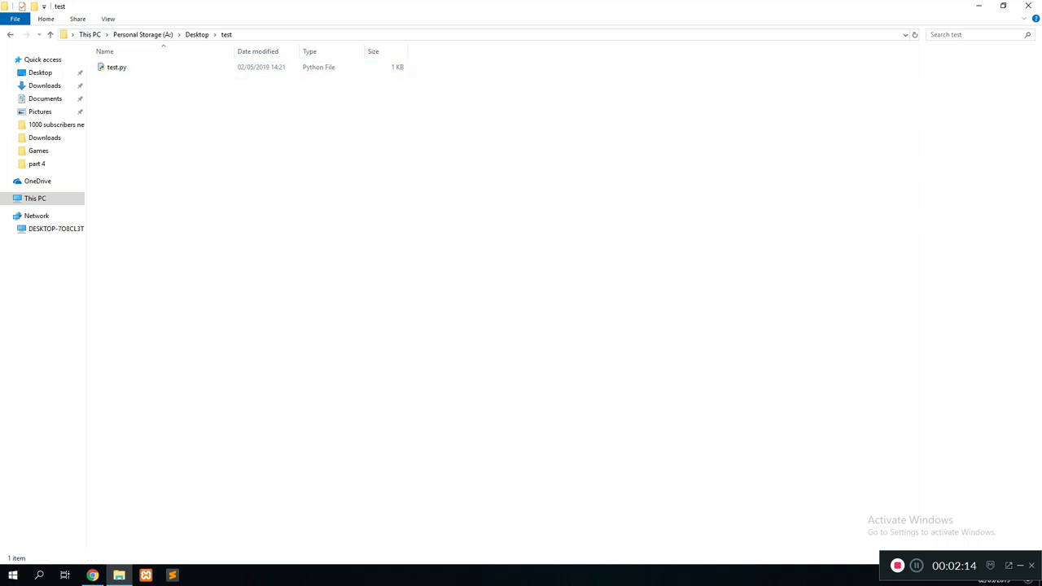
click(117, 69)
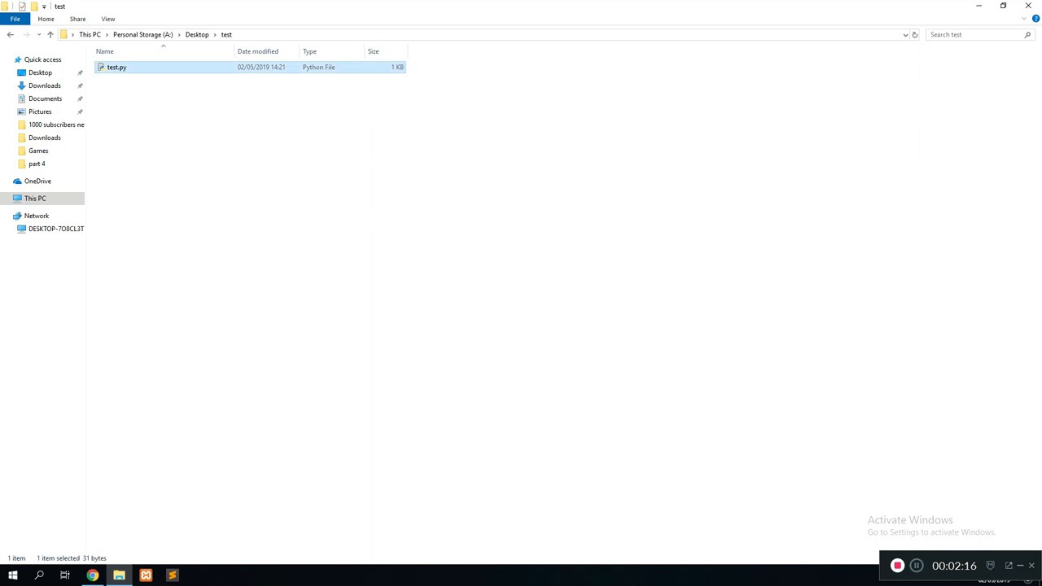
click(10, 573)
text(pip iu)
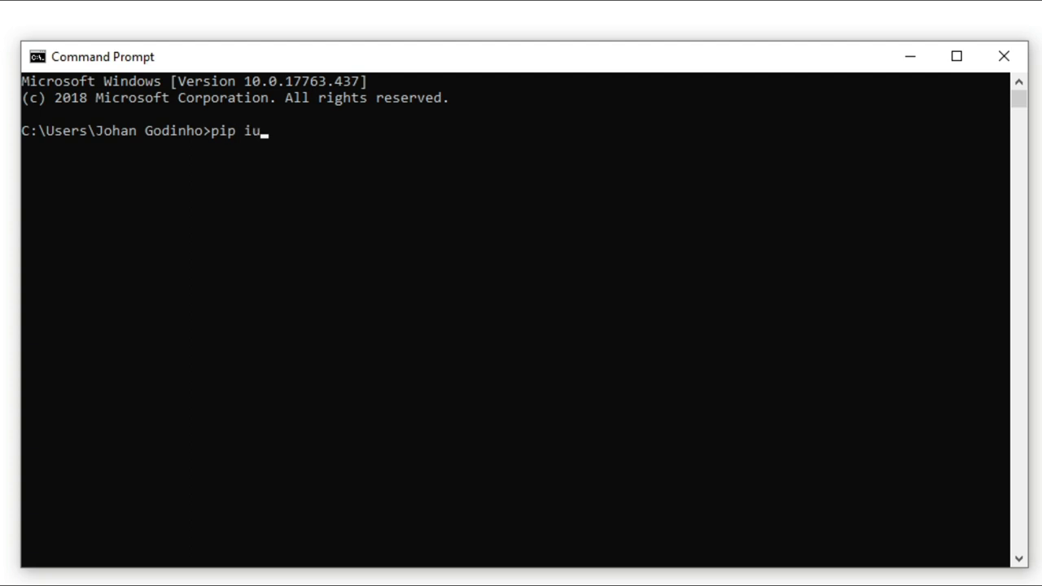
- Run pip install pyinstaller to install PyInstaller
text(install p)
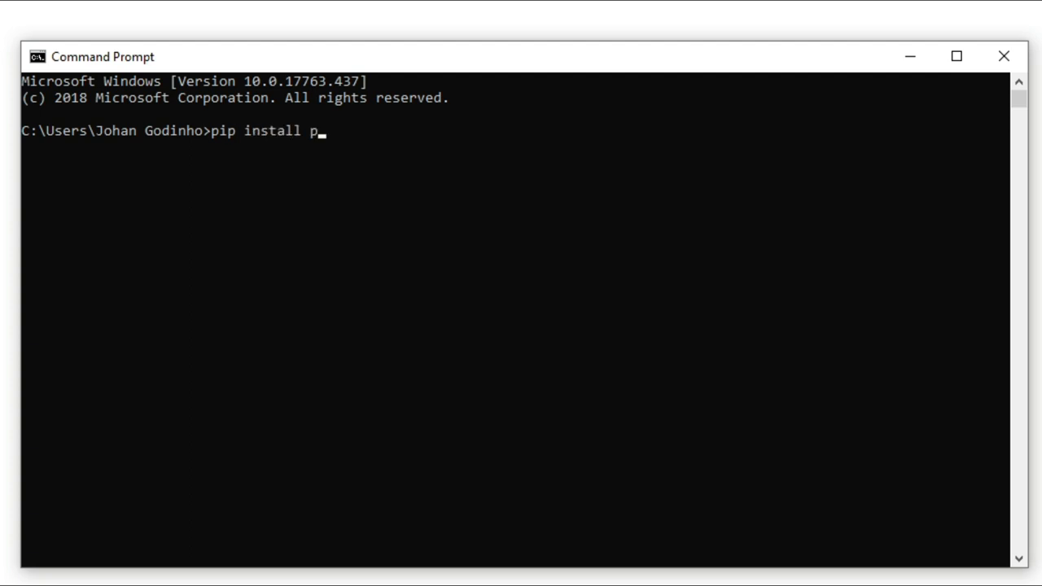
text(yinstaller)
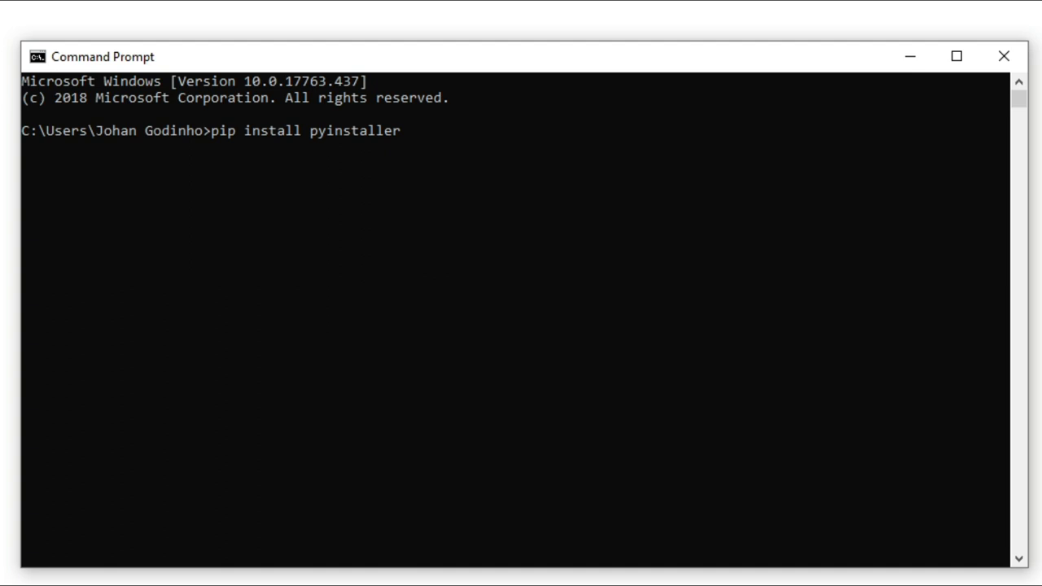
key(Enter)
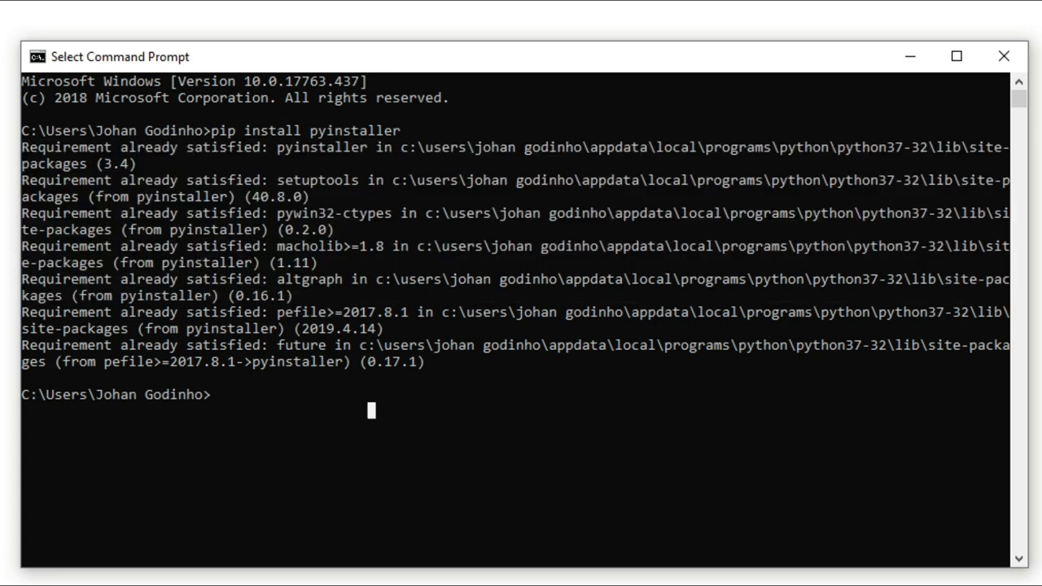
- Switch to drive Z: and cd into desktop then test
text(p)
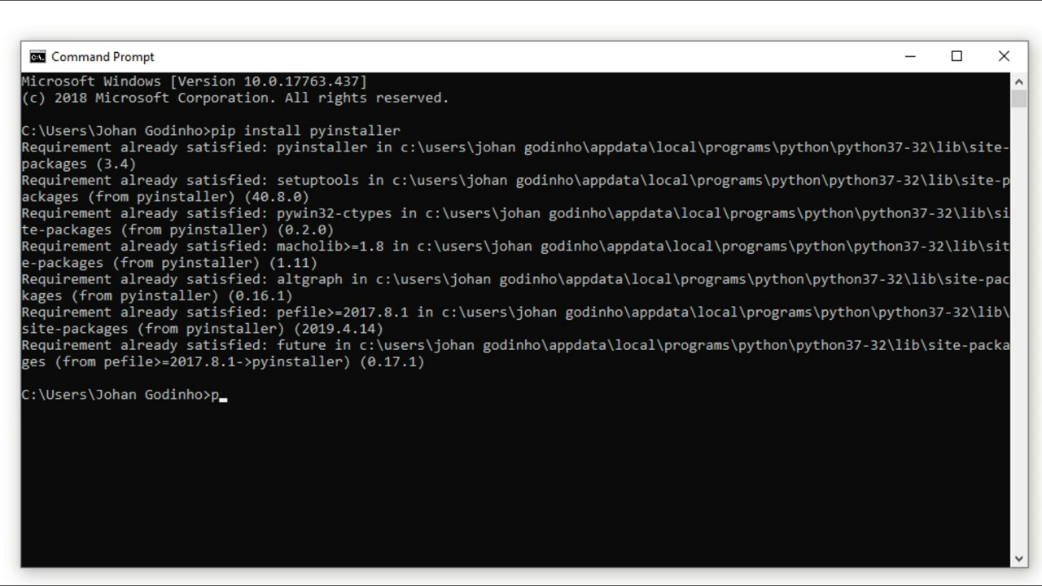
key(Backspace)
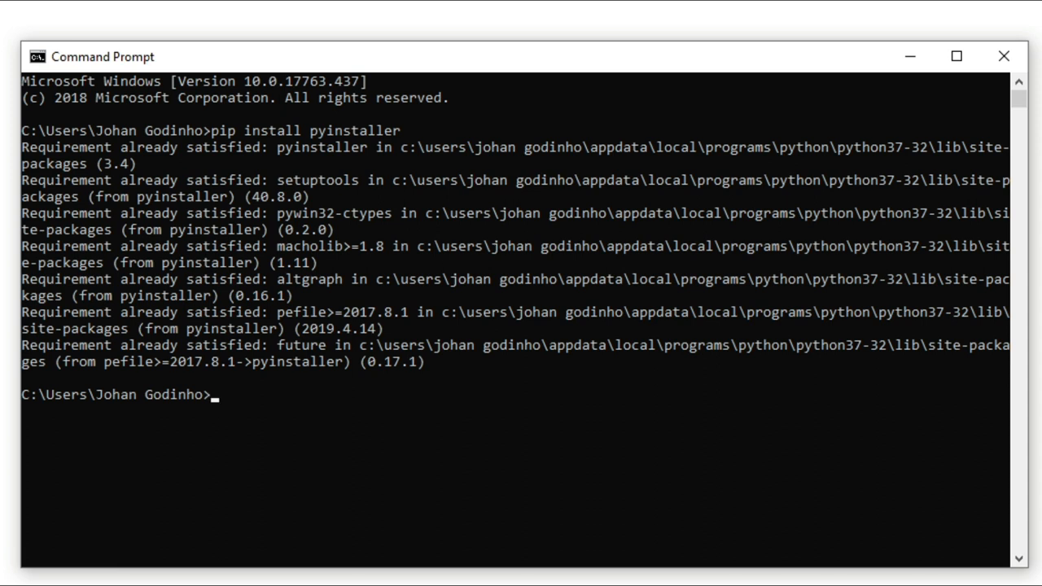
text(Z)
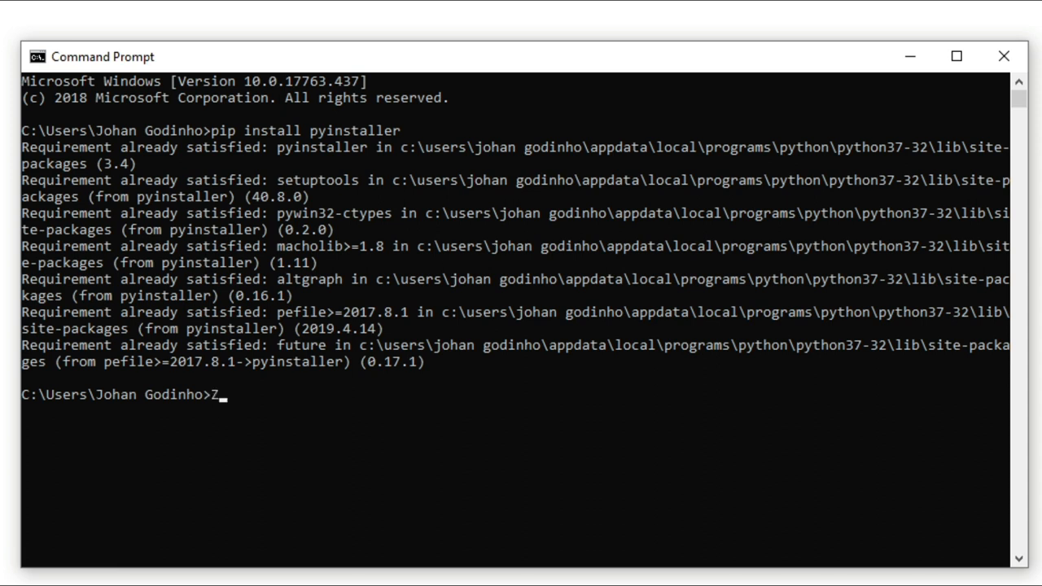
text(:)
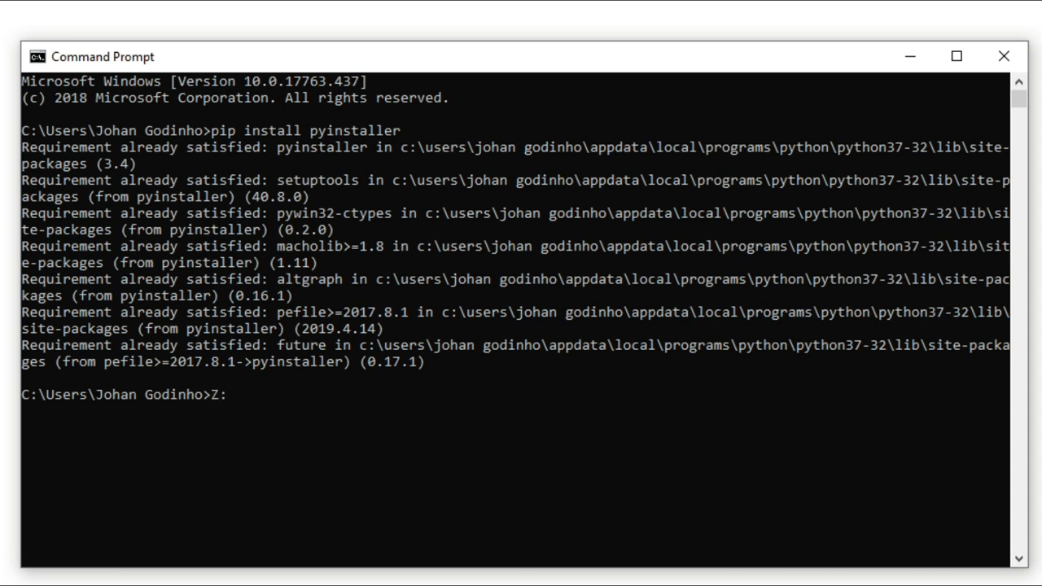
key(enter)
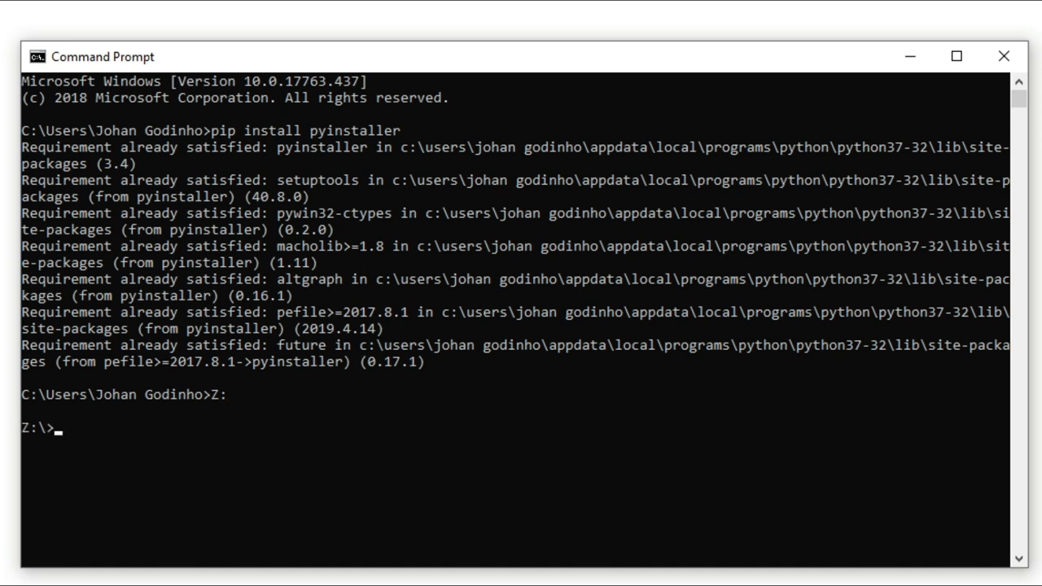
text(cd)
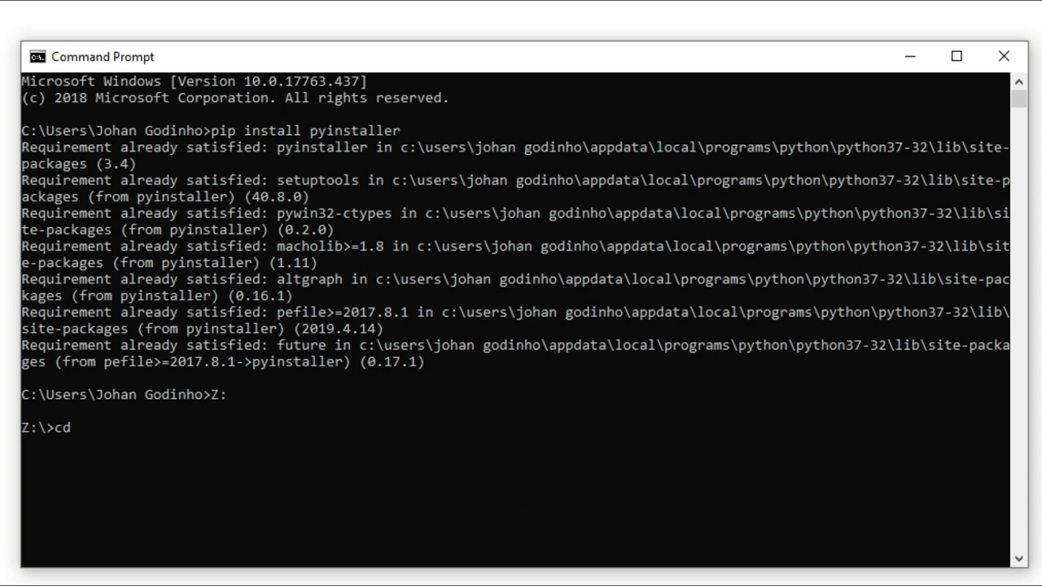
text(d)
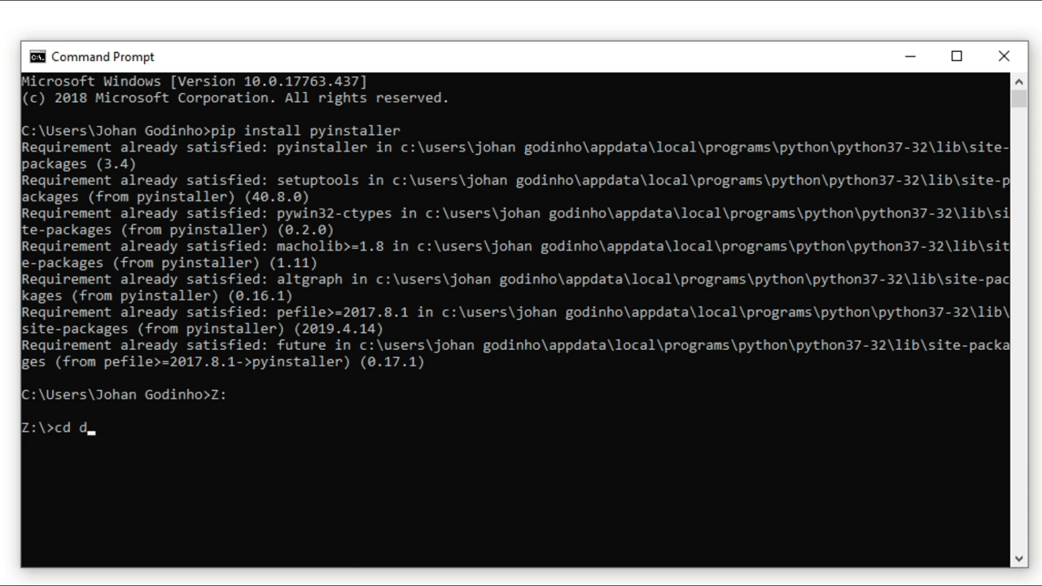
key(Backspace)
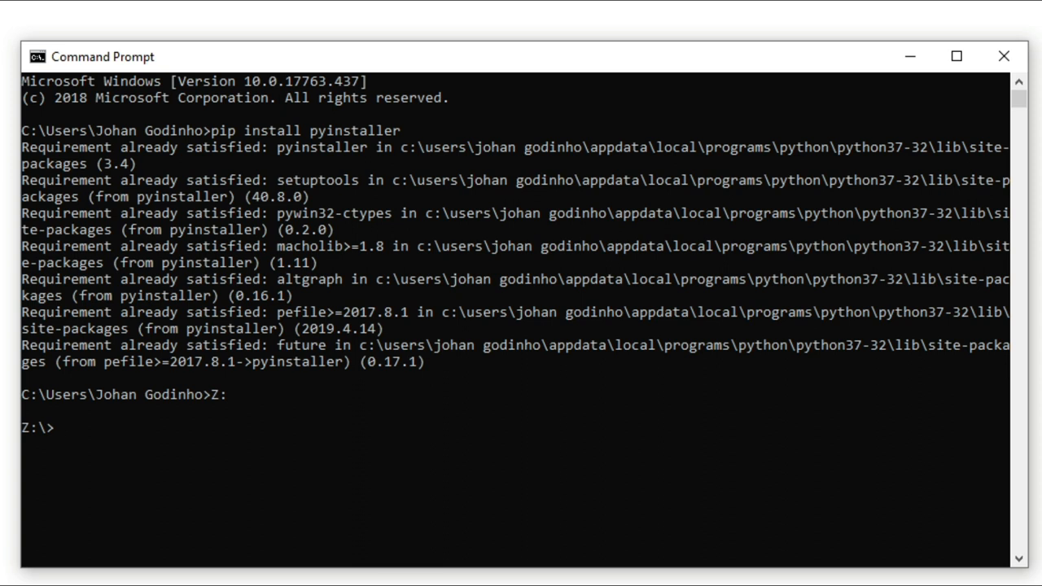
text(P:)
text(a:)
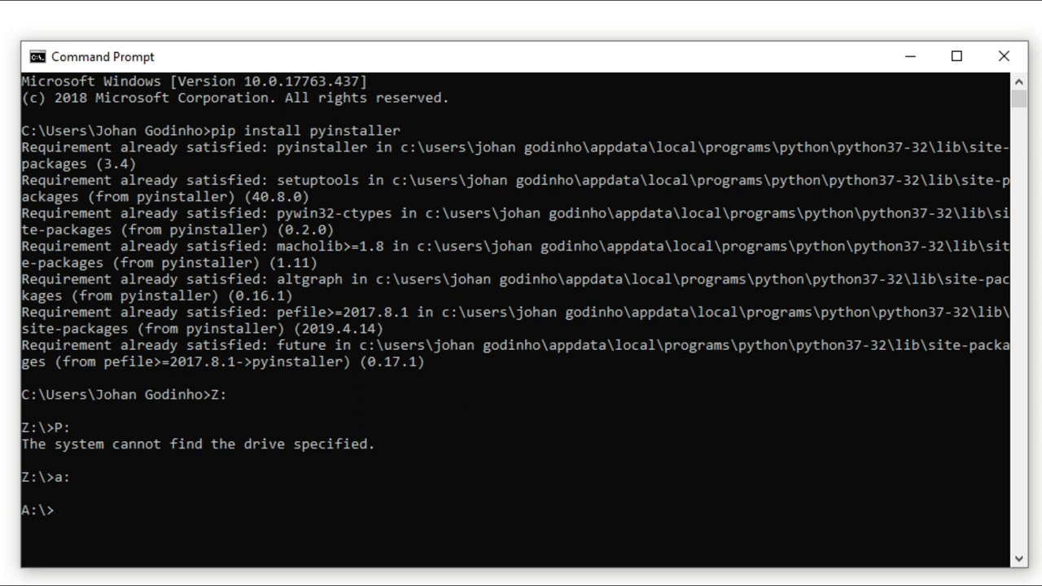
text(cd desktop)
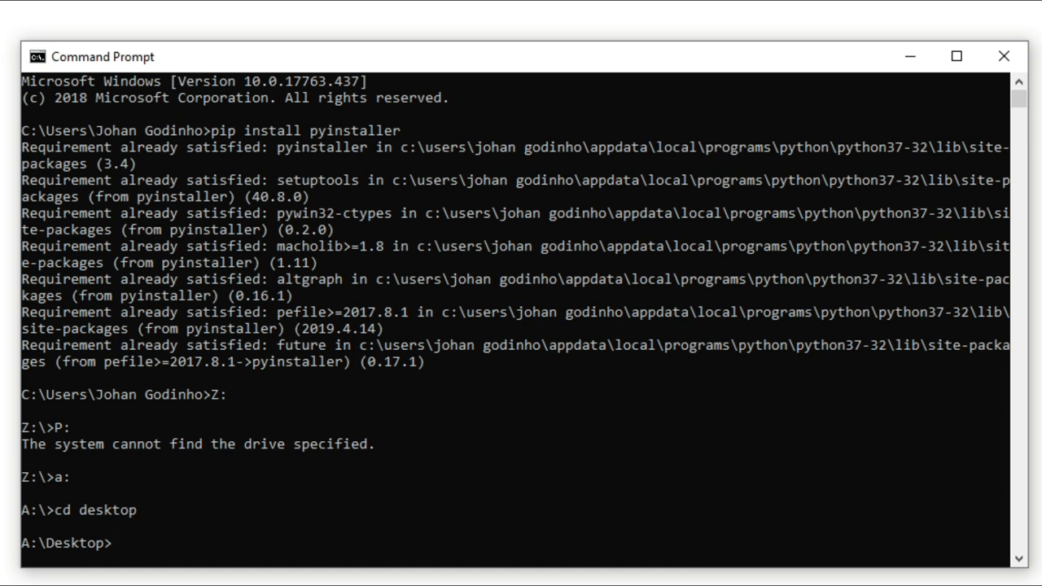
text(cd test)
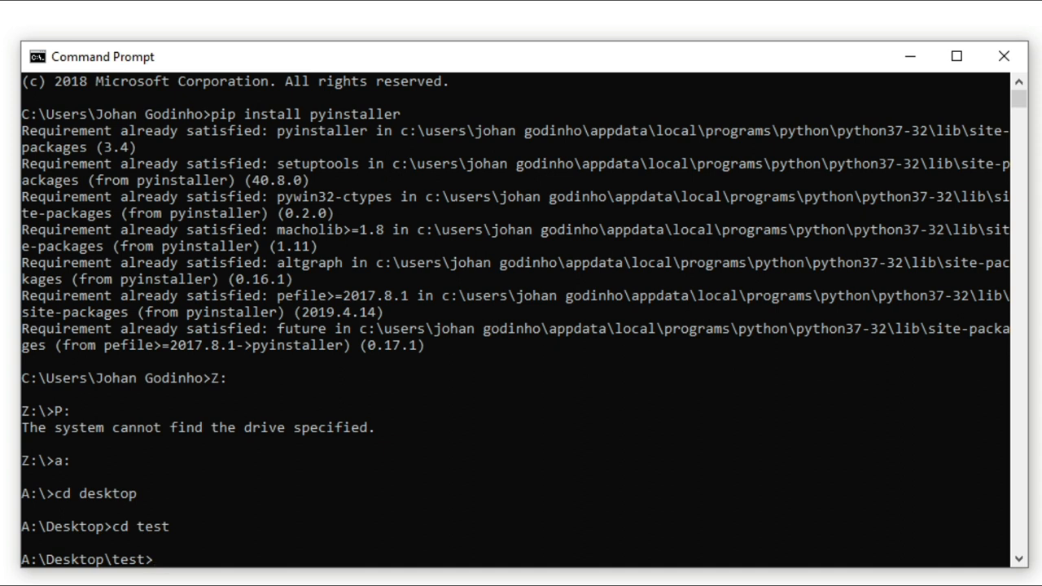
- Enter the command pyinstaller test.py to build the script
text(pyu)
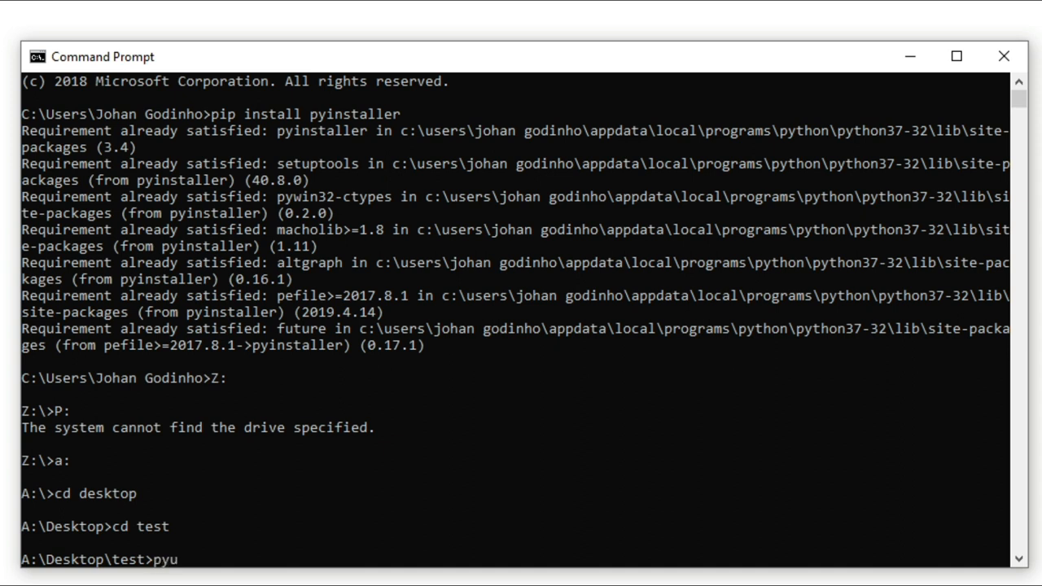
text(installer)
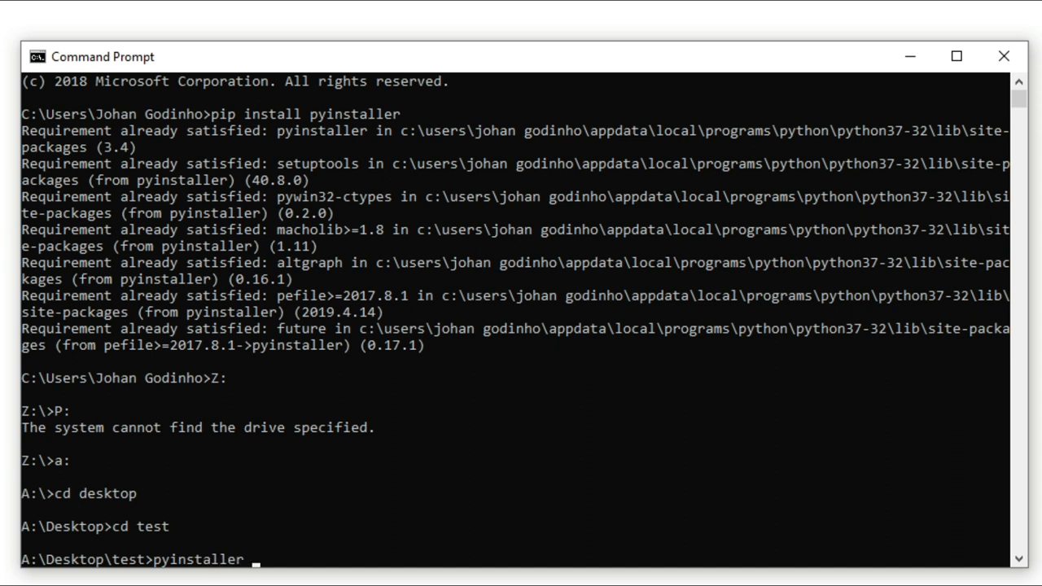
text(tets.)
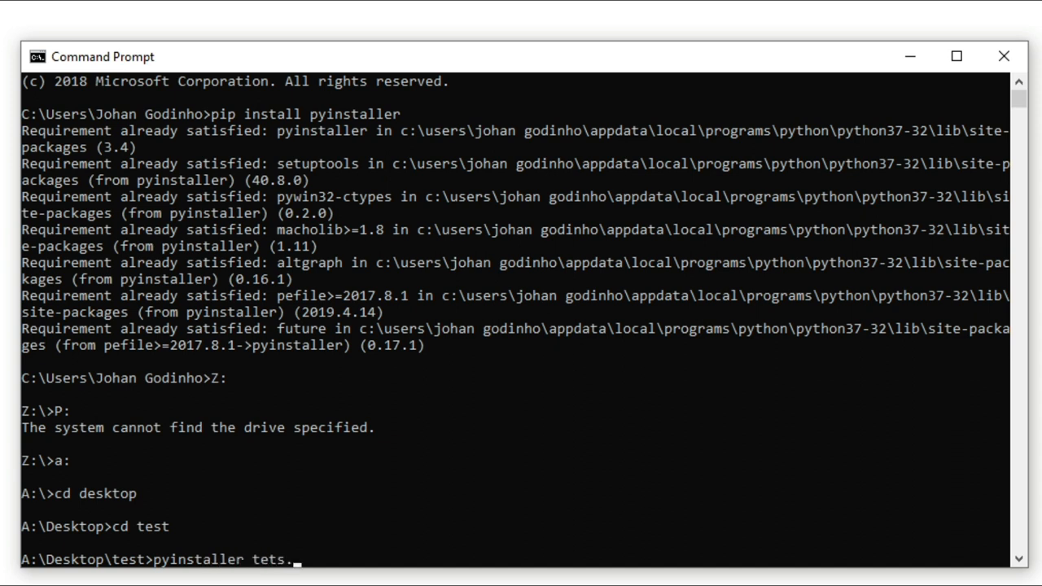
text(est.py)
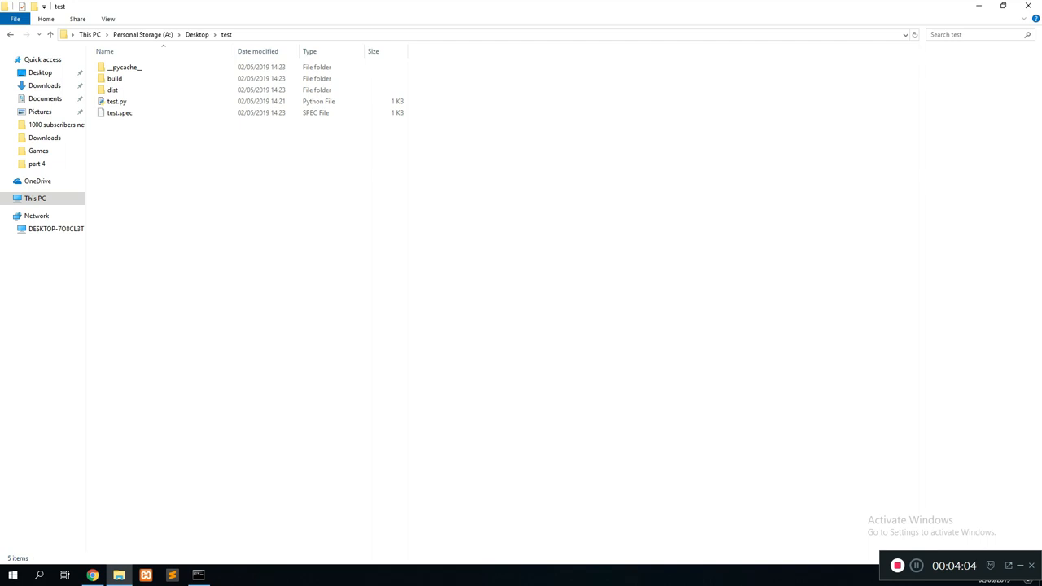
- Open dist\test, run test.exe printing hello world, then close its console
double_click(114, 88)
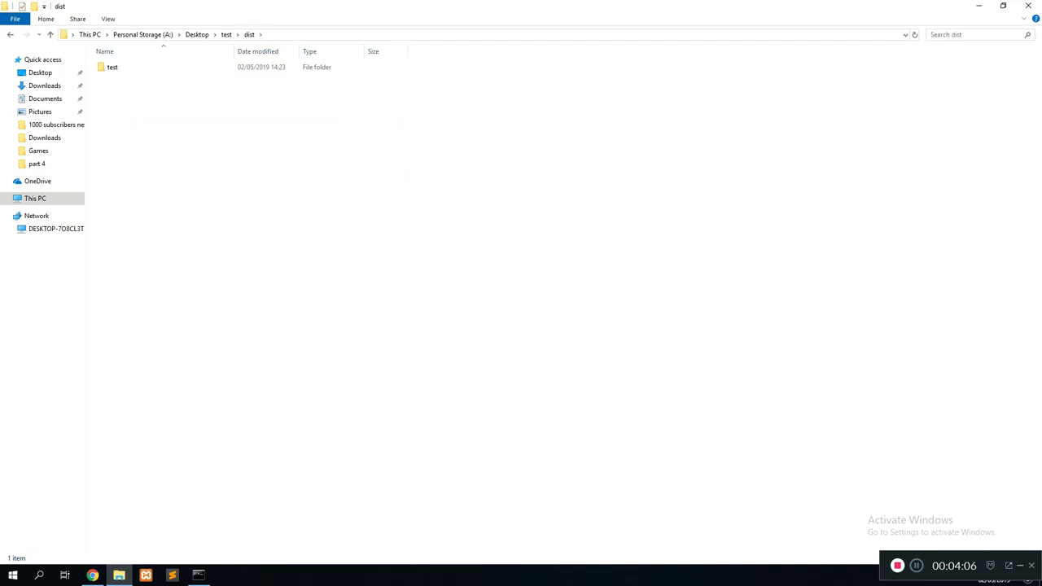
double_click(111, 69)
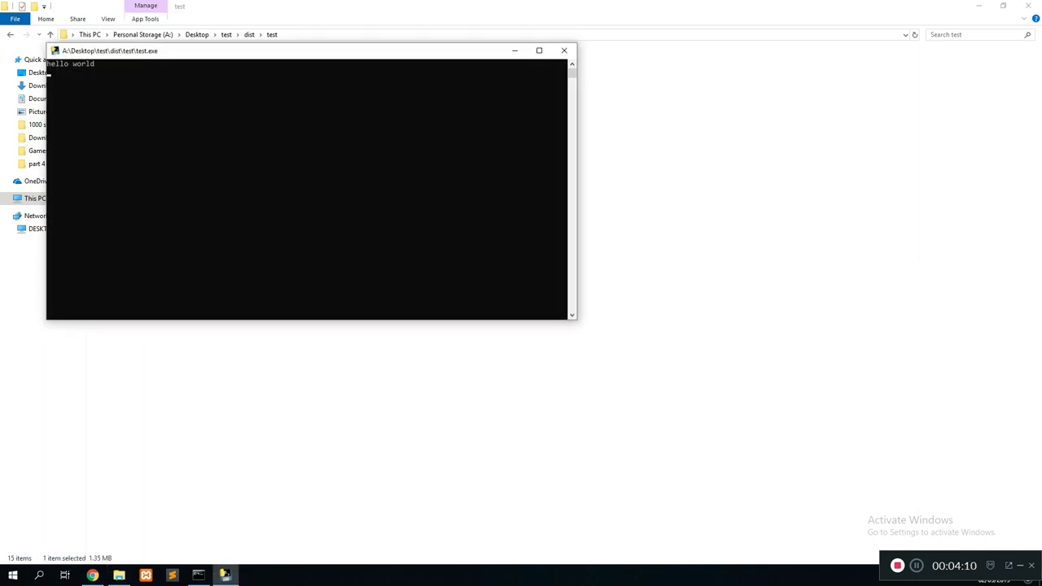
click(564, 48)
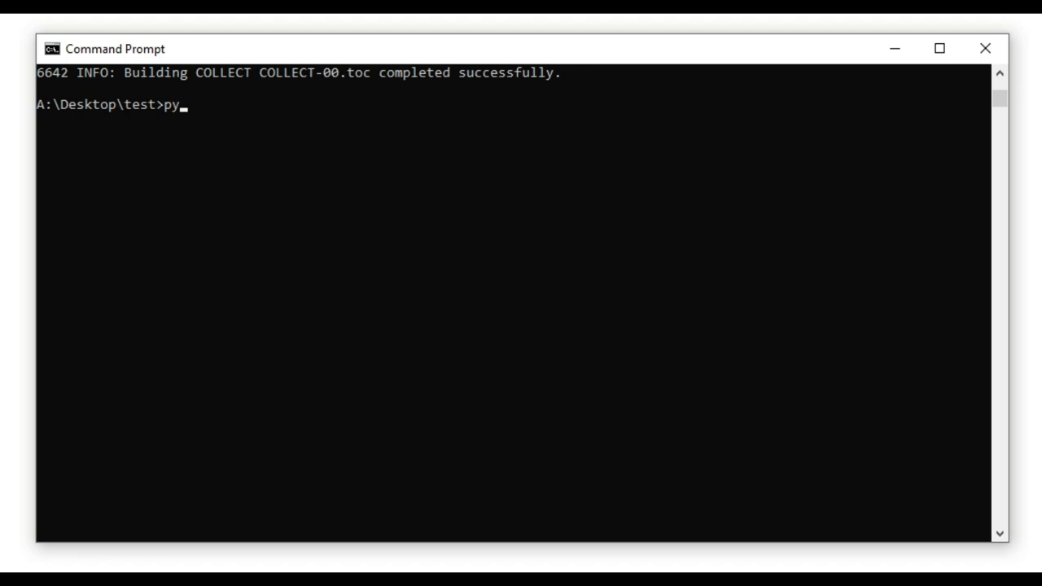
- Rebuild with pyinstaller test.py --onefile to get a single executable
text(installeer)
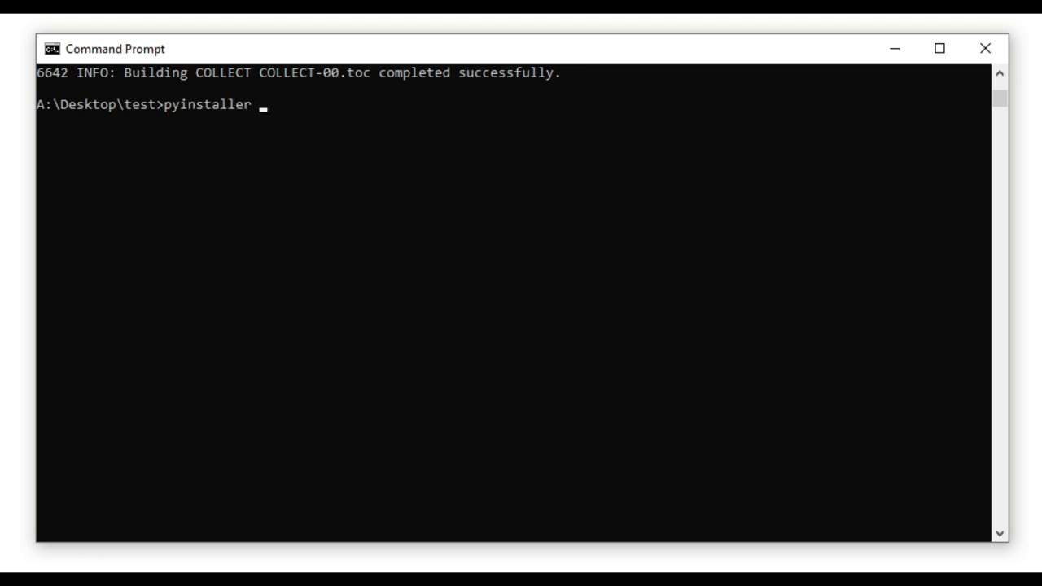
text(tes)
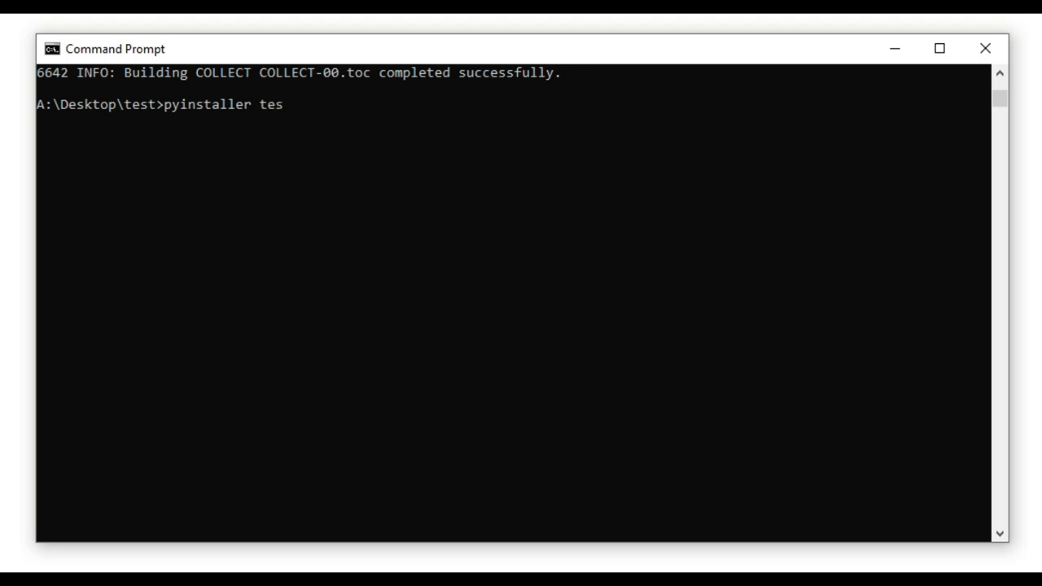
text(t.py)
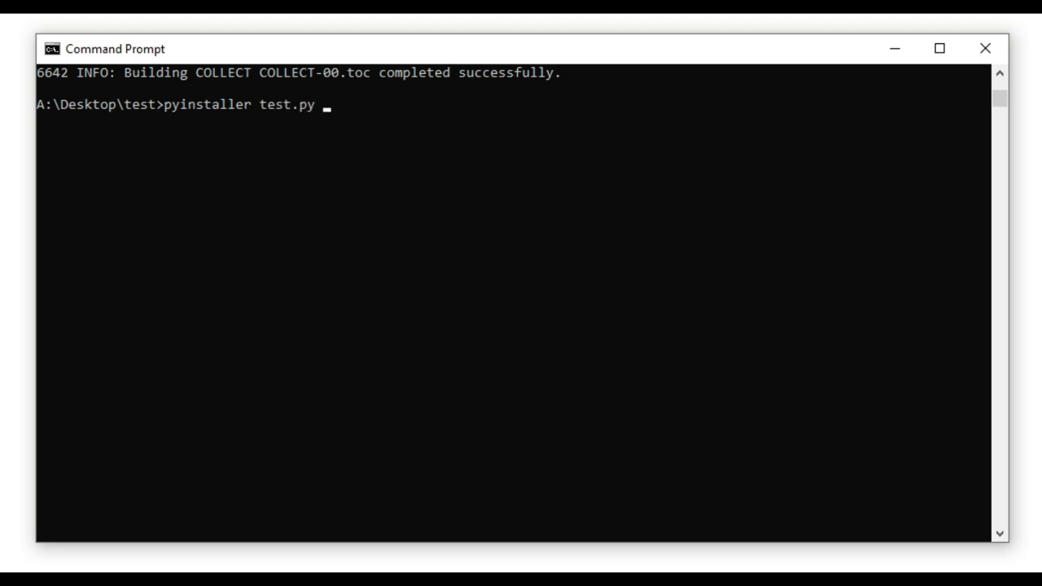
text(--onefile)
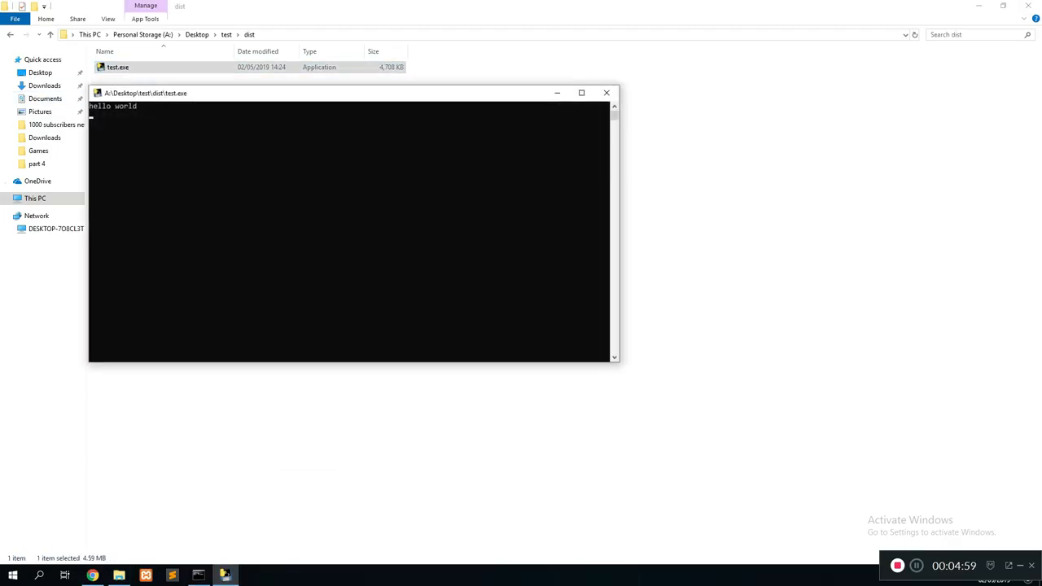
- Run the standalone test.exe from dist and confirm it prints hello world
click(605, 91)
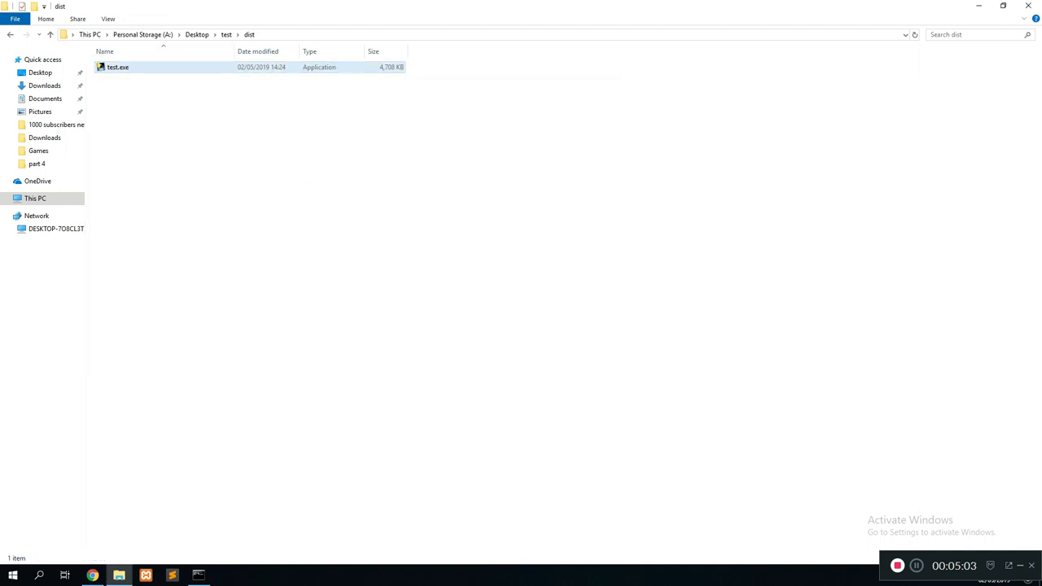
right_click(118, 67)
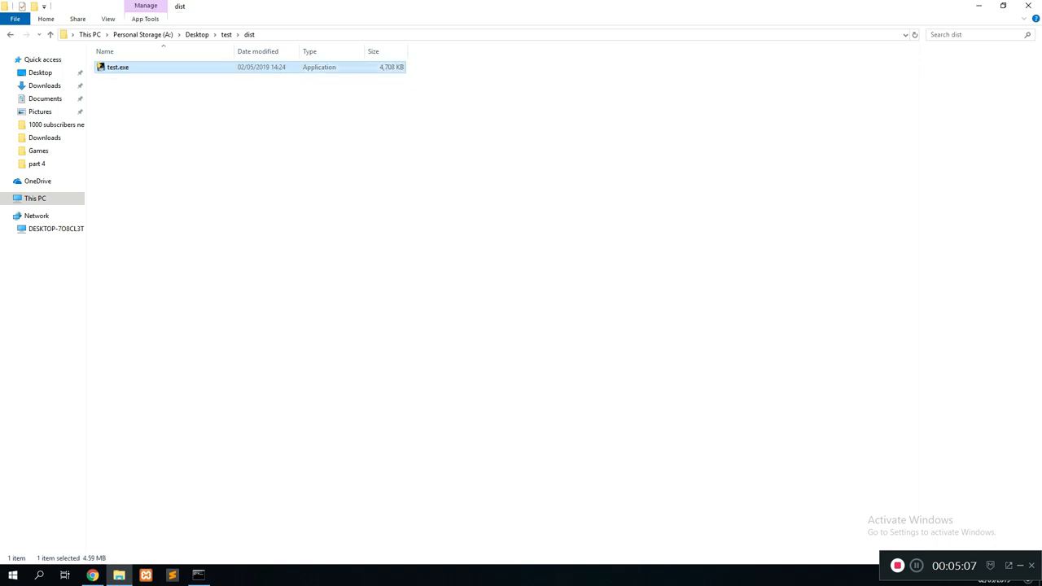
double_click(117, 66)
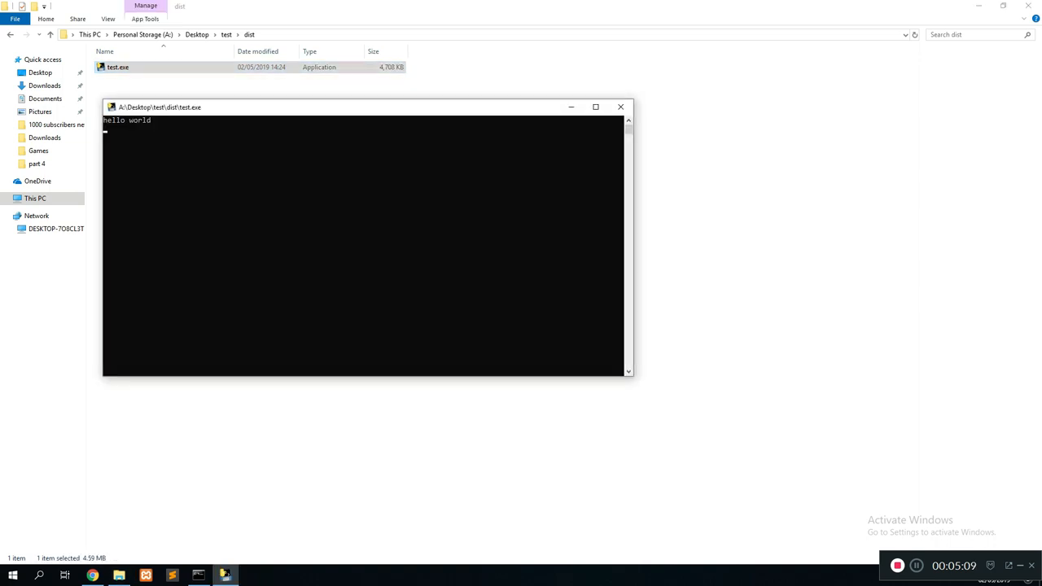
drag(160, 107, 169, 30)
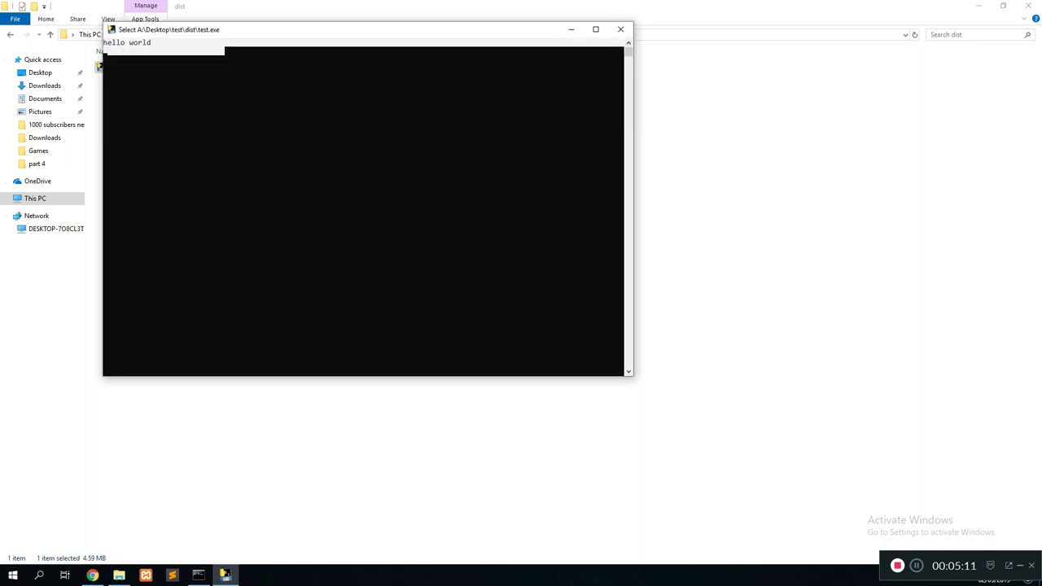
click(618, 30)
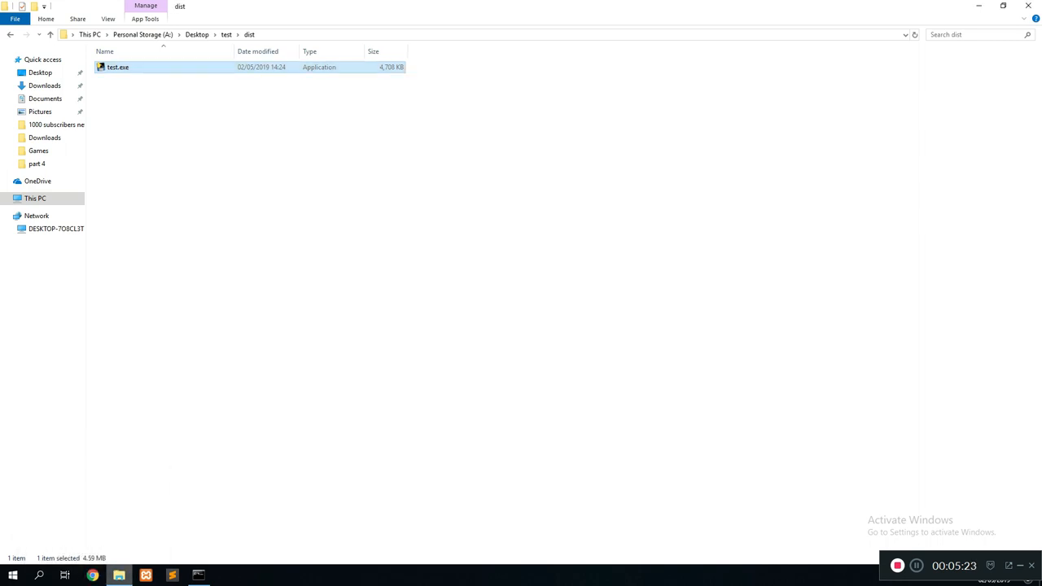
click(91, 575)
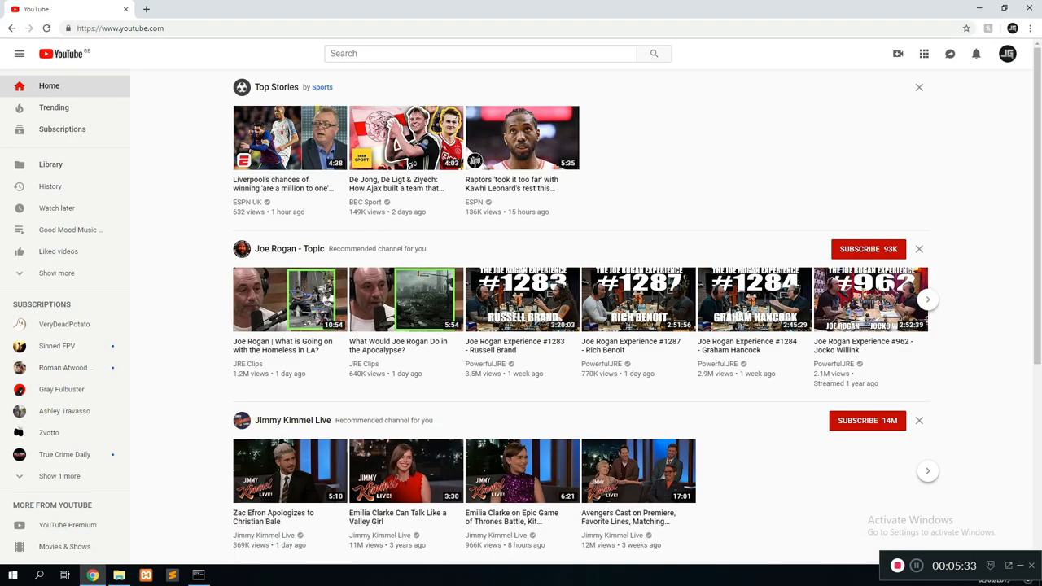
- Search YouTube for johan godinho, open his channel and its Community page
text(johan godinho)
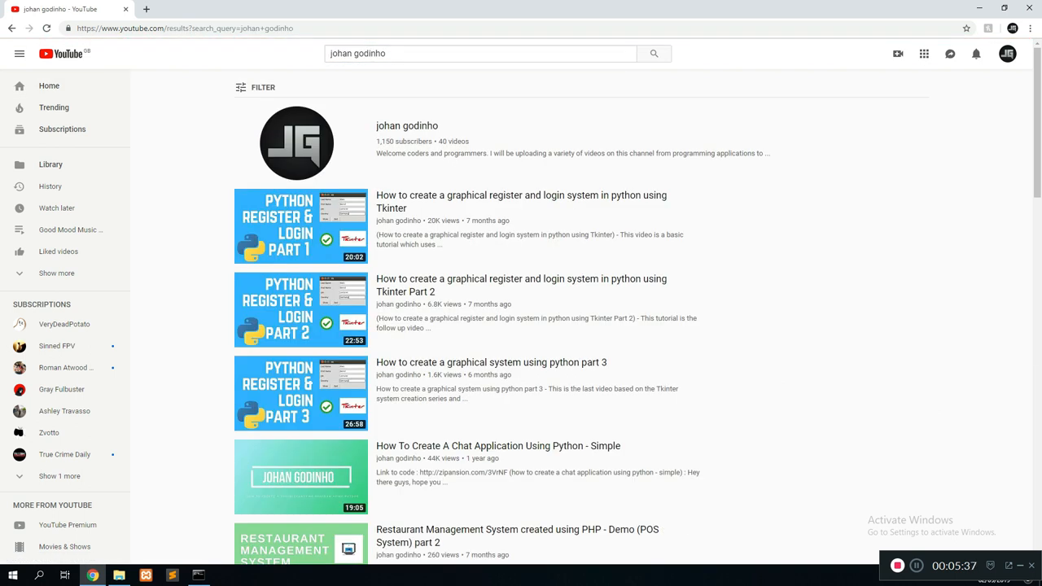
click(407, 125)
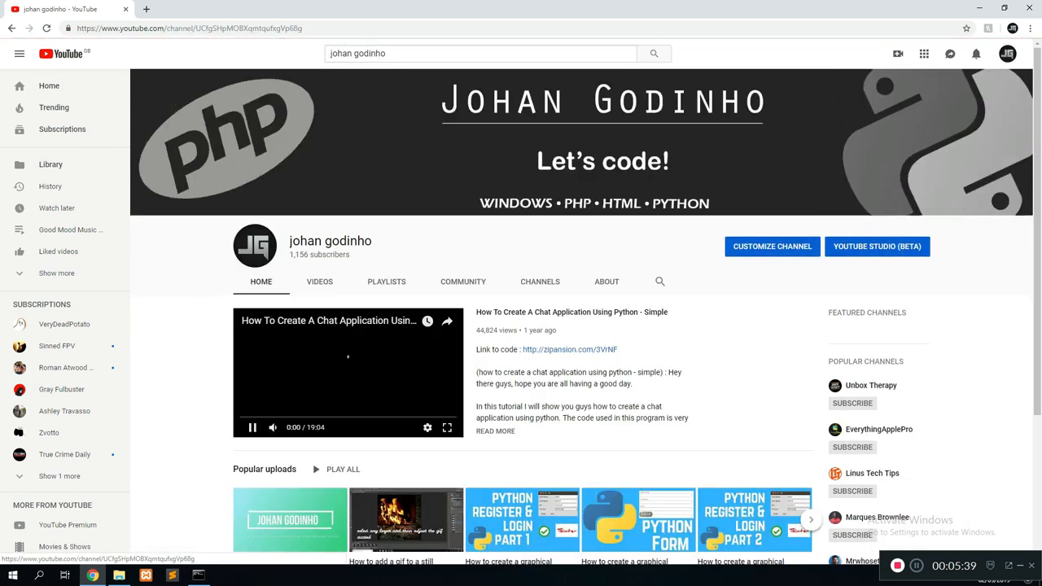
click(462, 280)
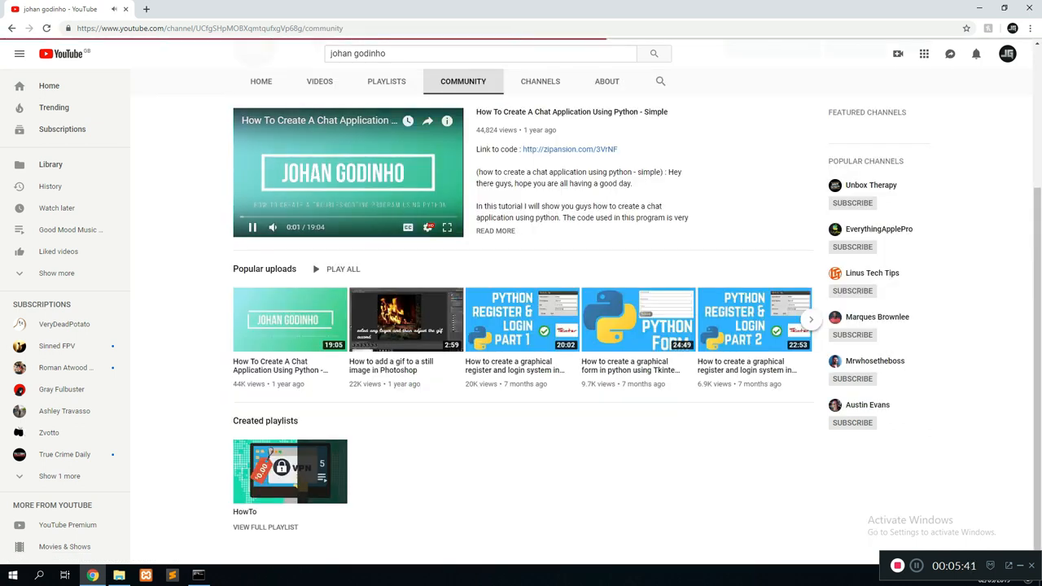